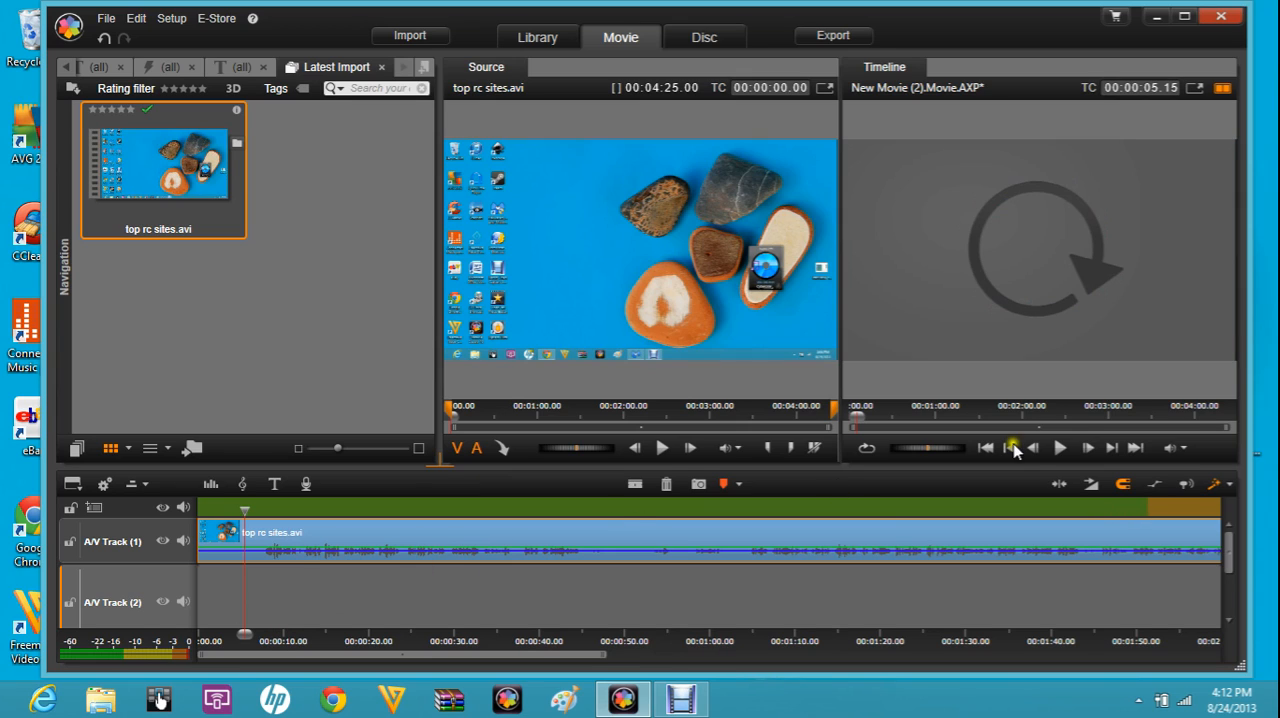
Start playback of the imported clip in the Timeline preview
click(1060, 448)
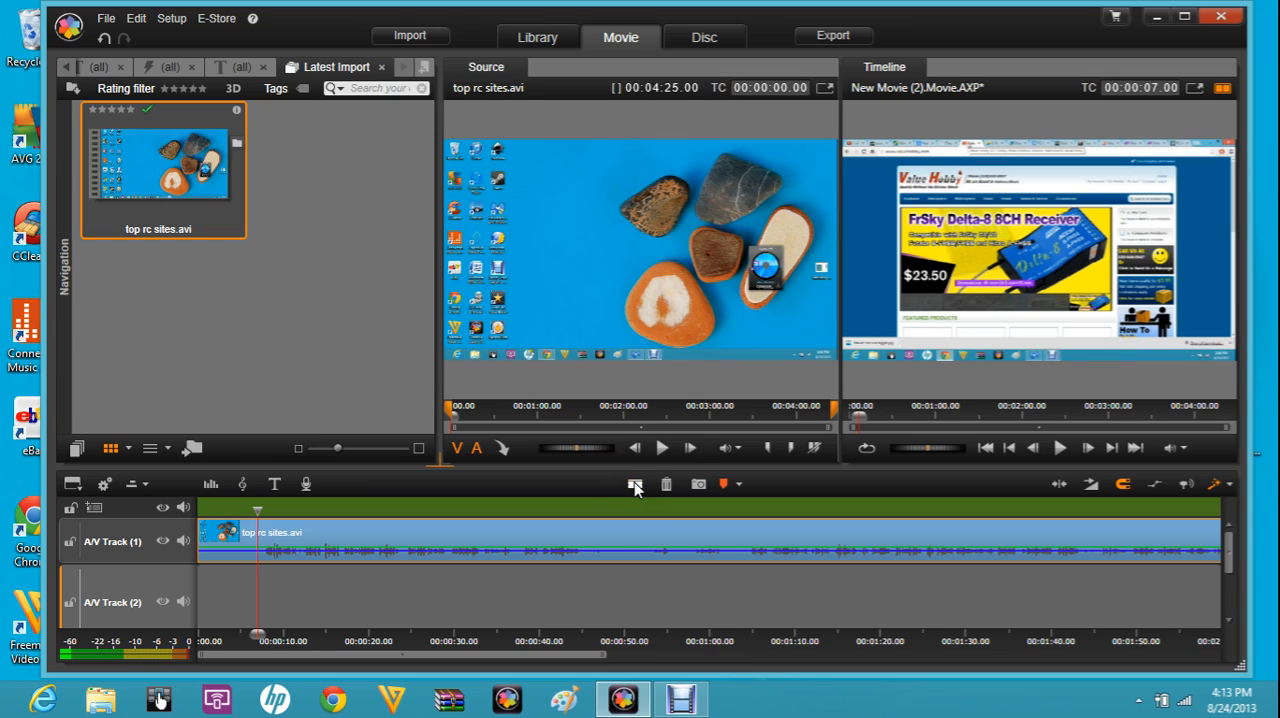
mouse_move(636, 484)
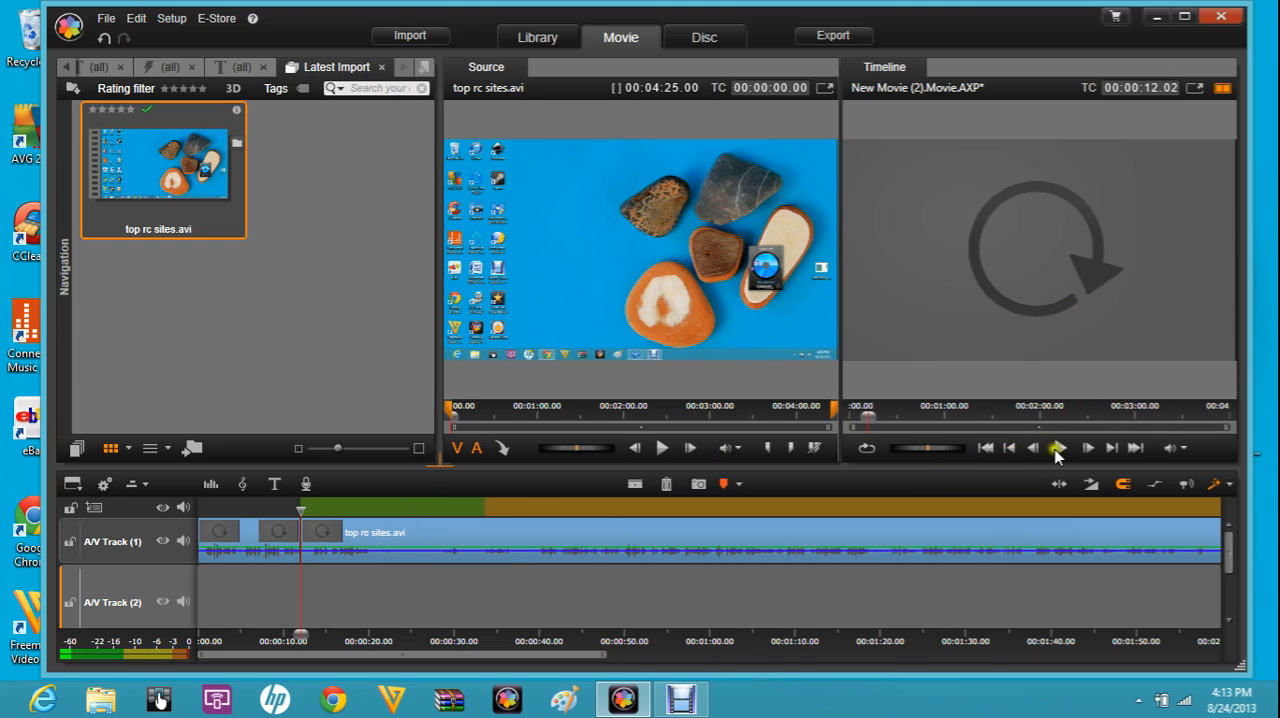
Play back the edited timeline after splitting the clip and removing sections
click(1056, 448)
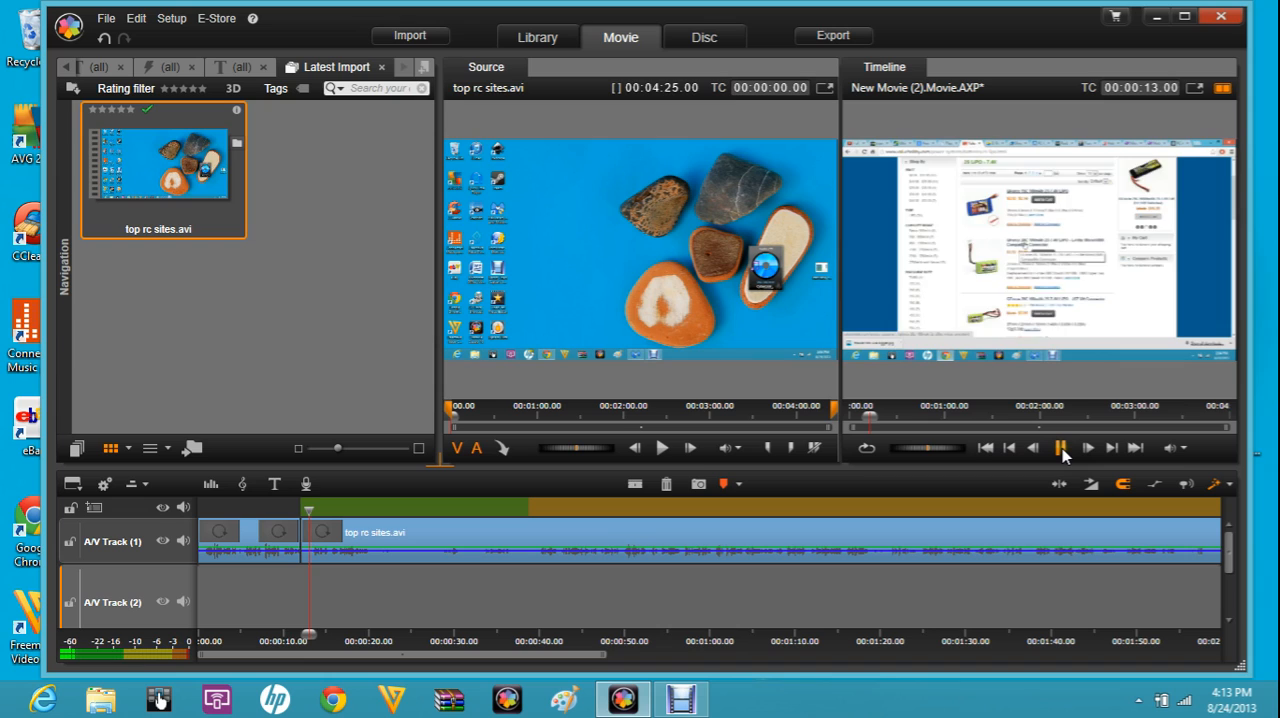